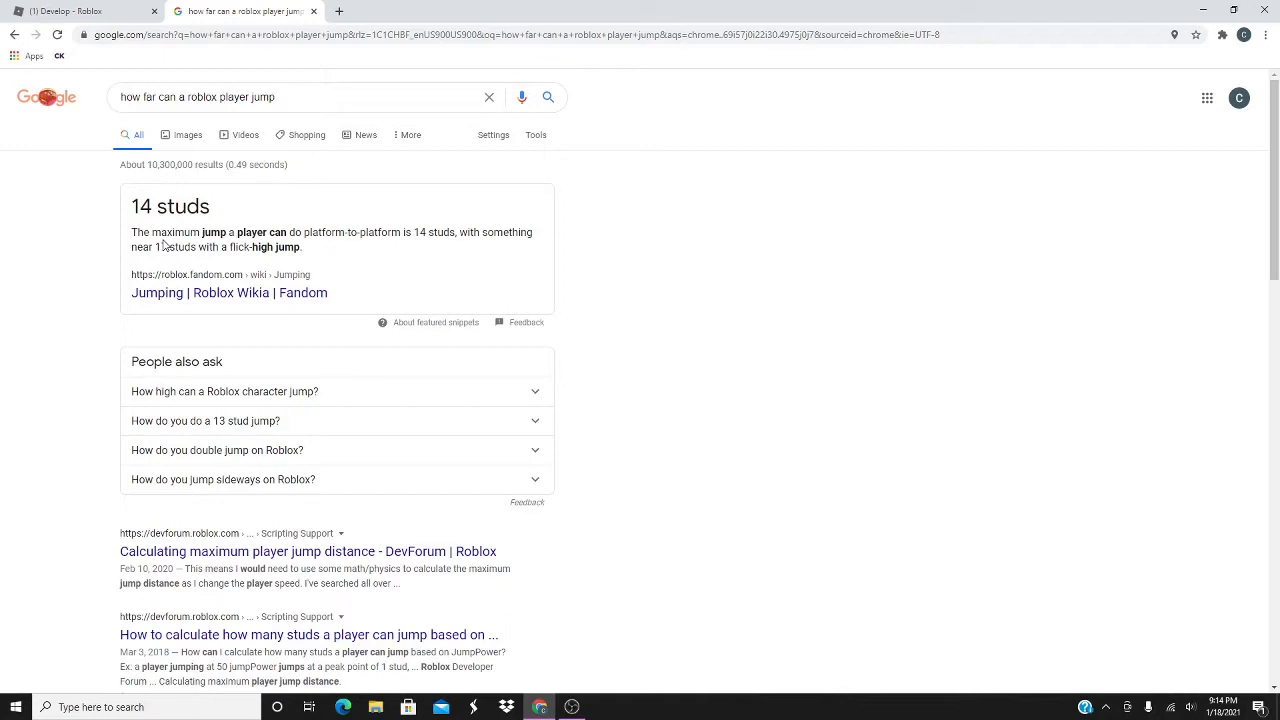
mouse_move(69, 594)
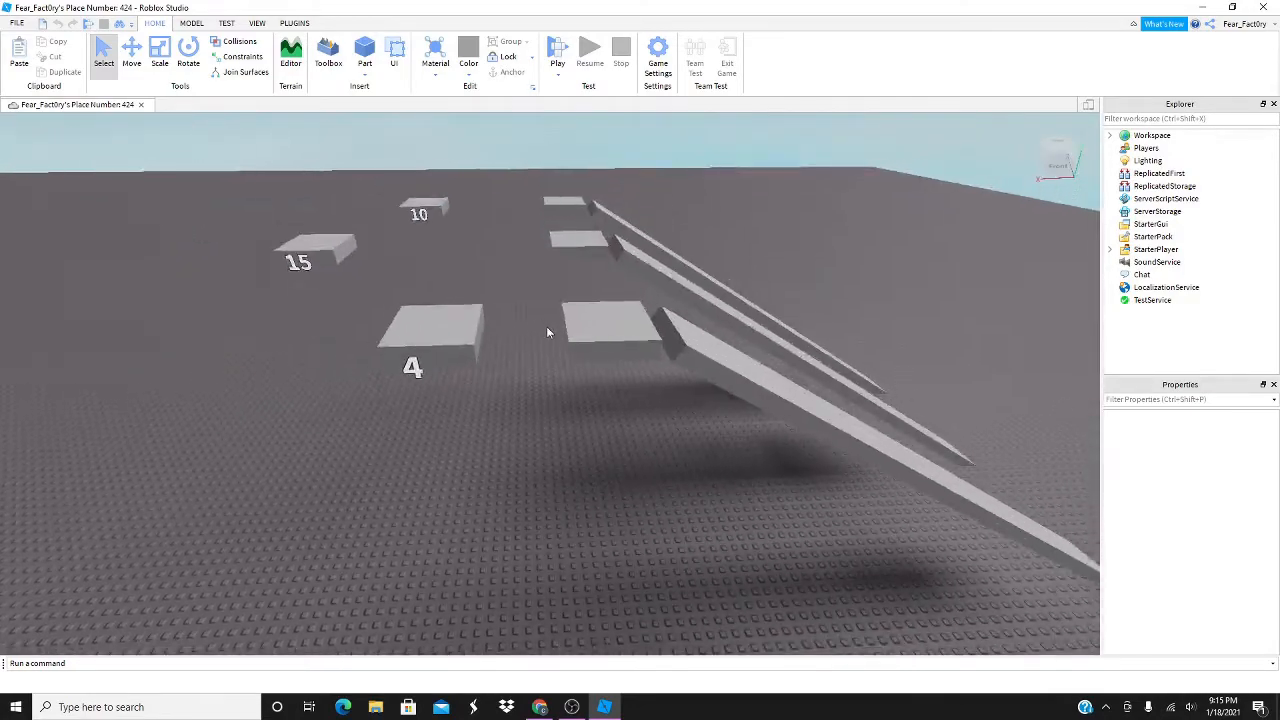
Inspect the jump platforms by the 4 and 15 markers in Properties, then start a play test
left_click(615, 335)
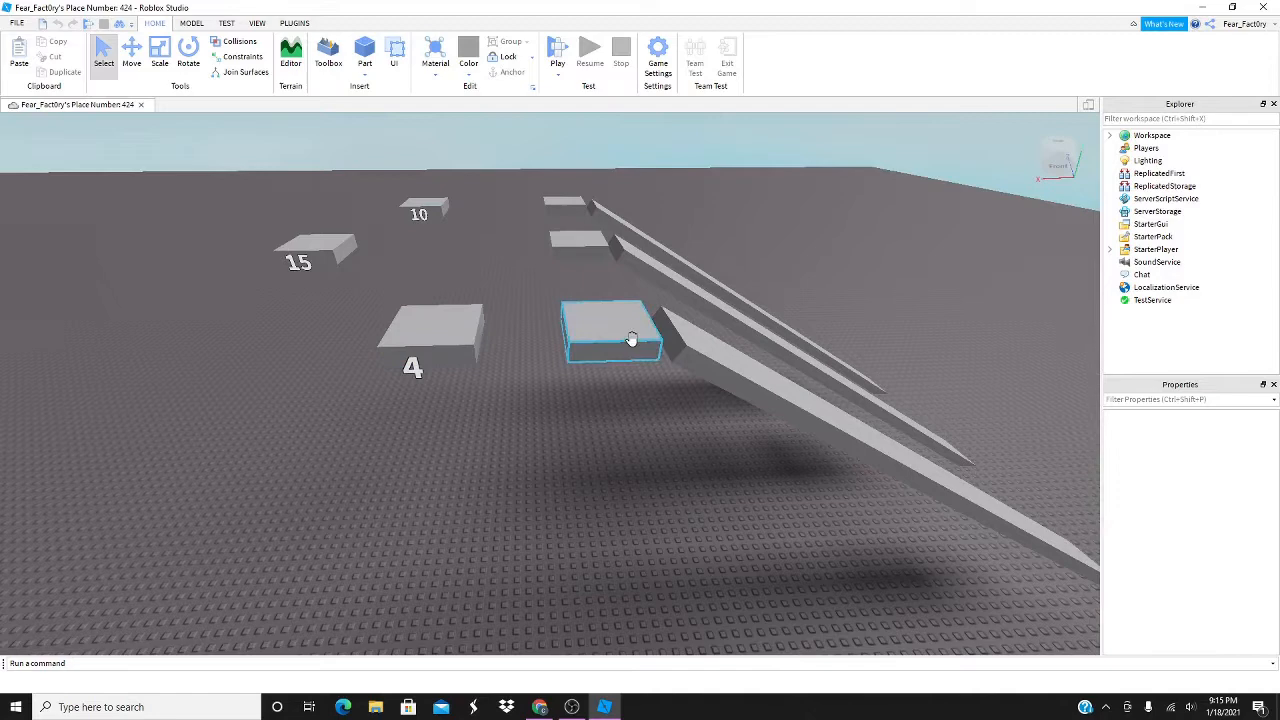
left_click(610, 335)
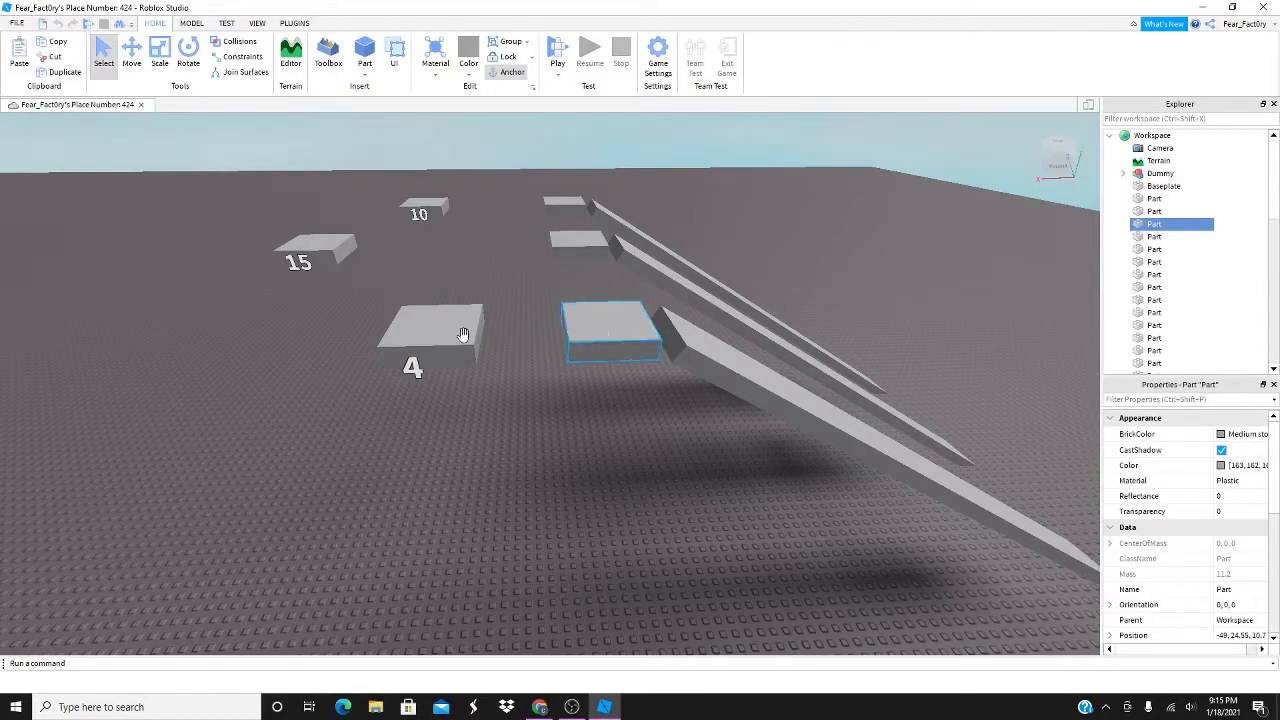
mouse_move(536, 346)
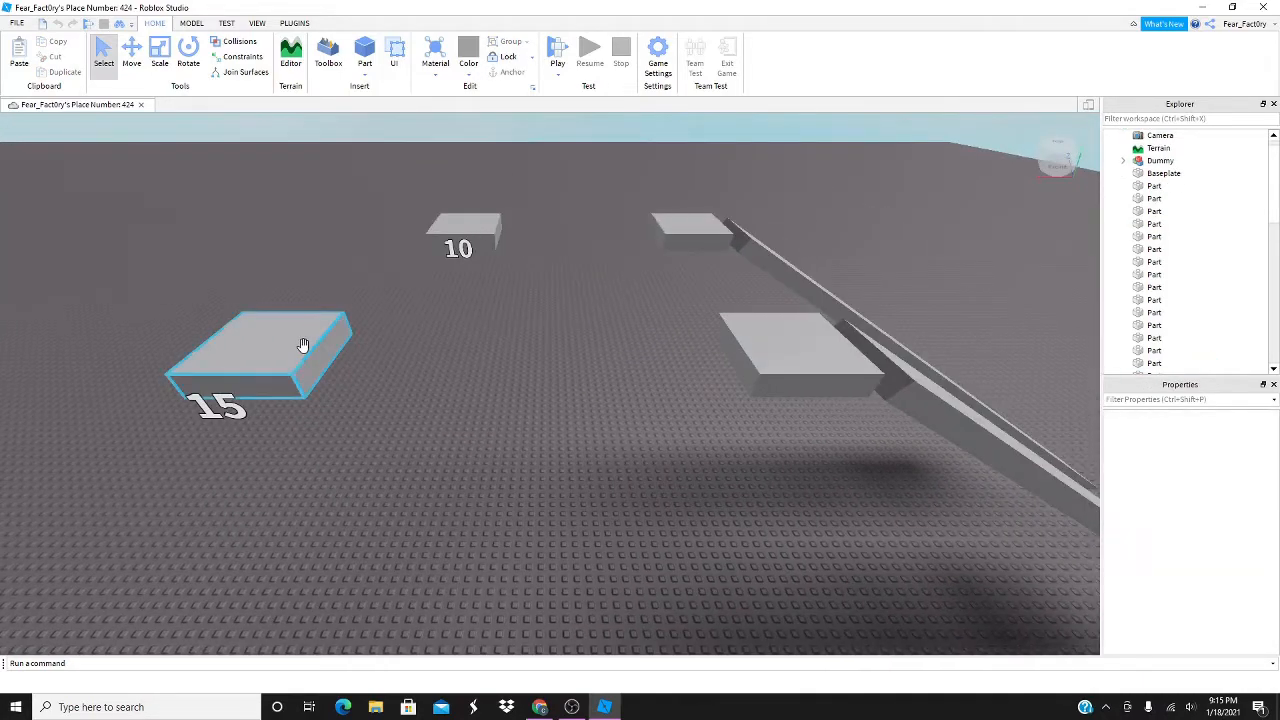
left_click(458, 240)
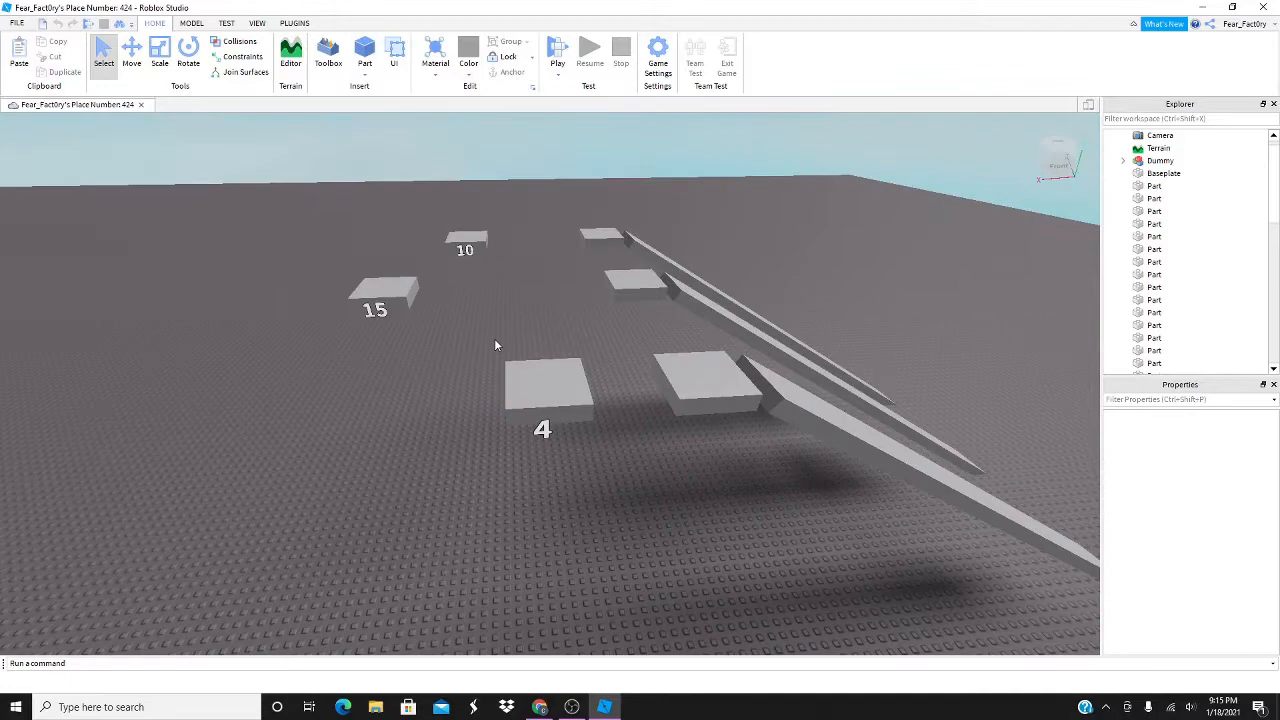
mouse_move(512, 321)
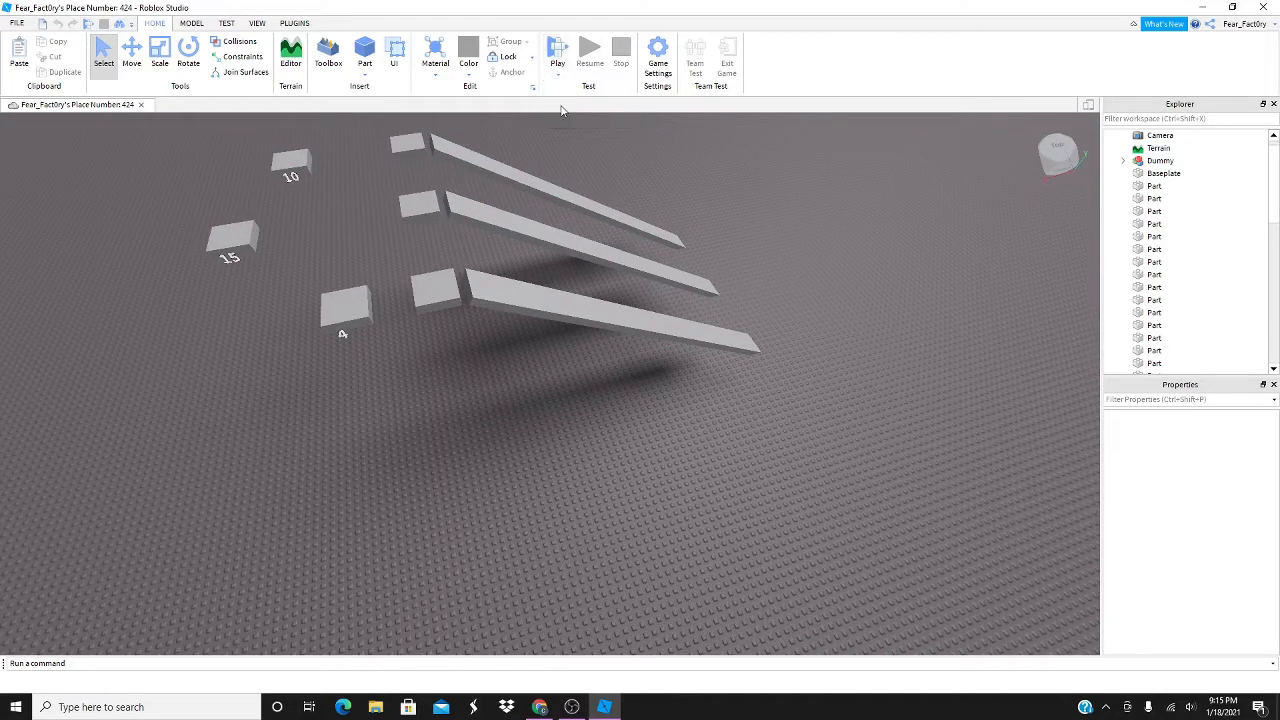
left_click(557, 47)
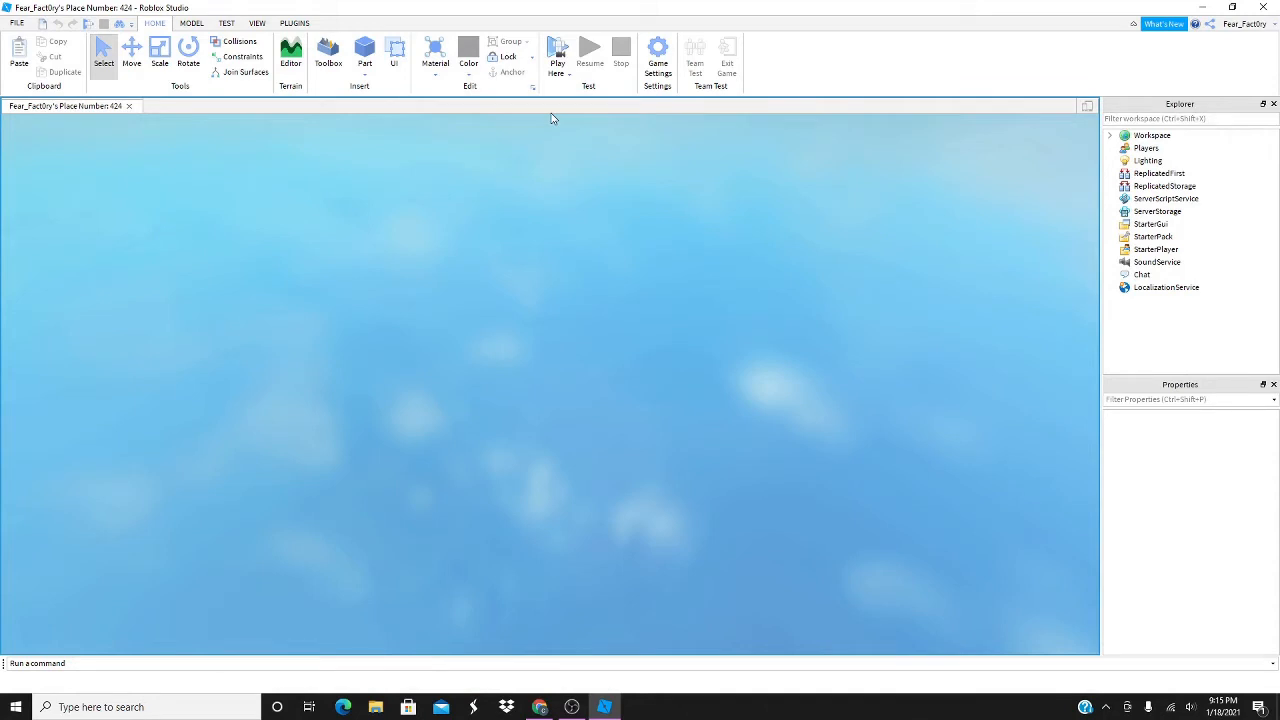
left_click(557, 50)
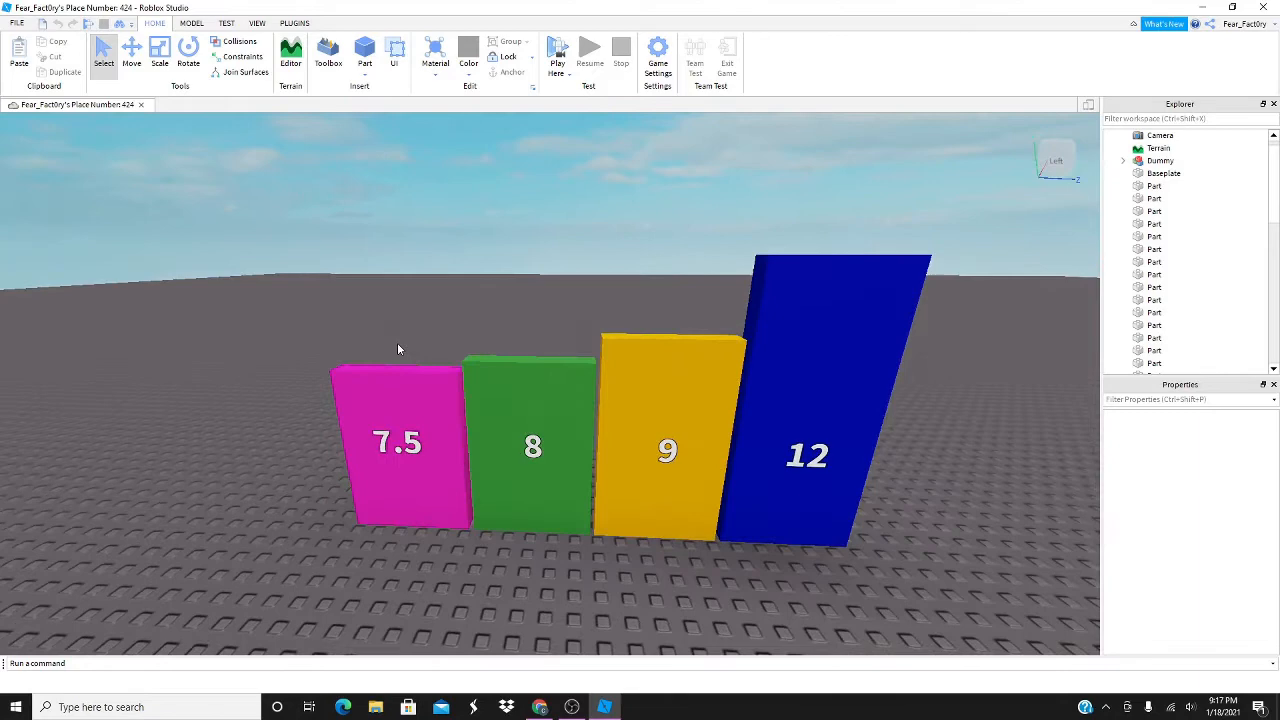
mouse_move(630, 332)
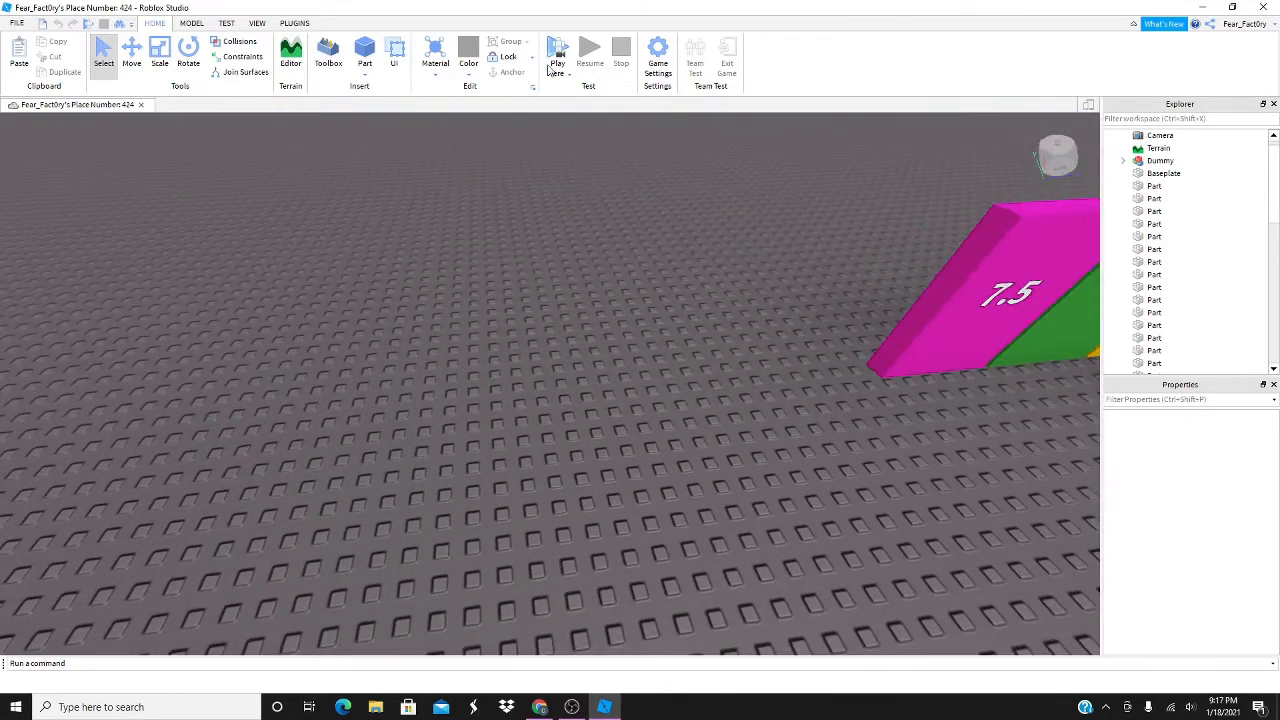
Play-test the character jumping onto the 7.5, 8, 9 and 12 walls, then stop
left_click(557, 47)
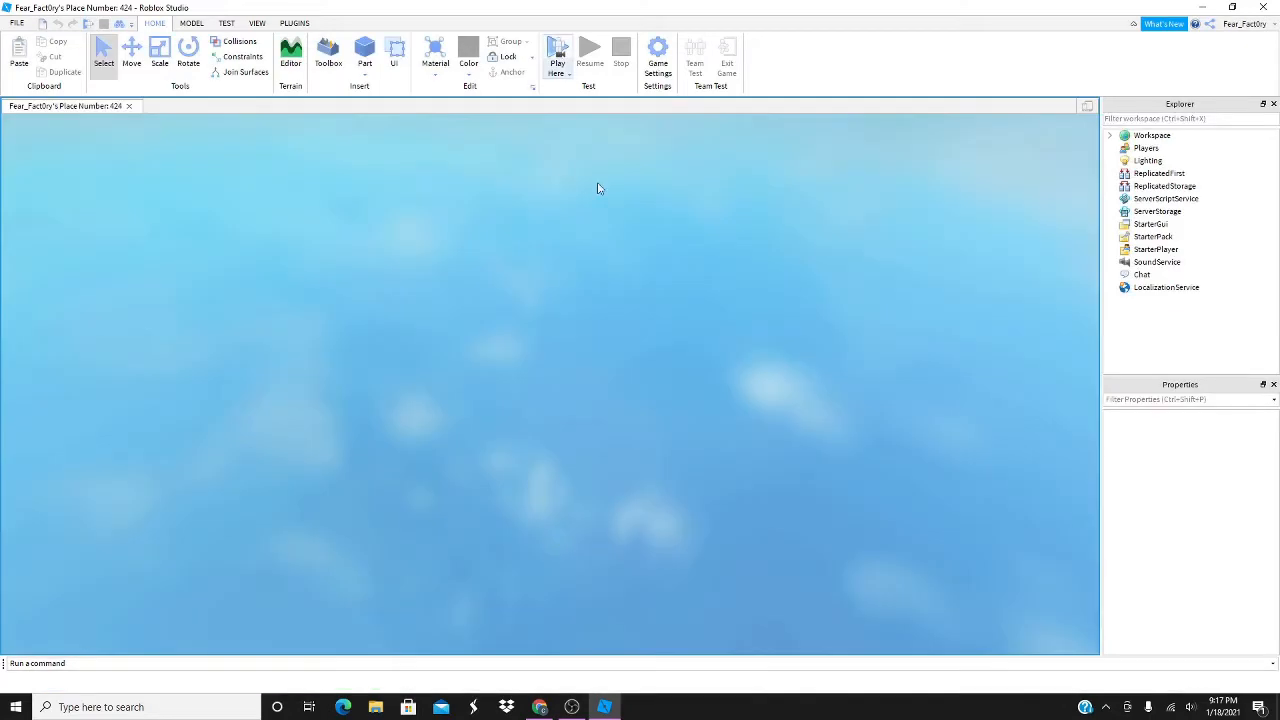
mouse_move(594, 212)
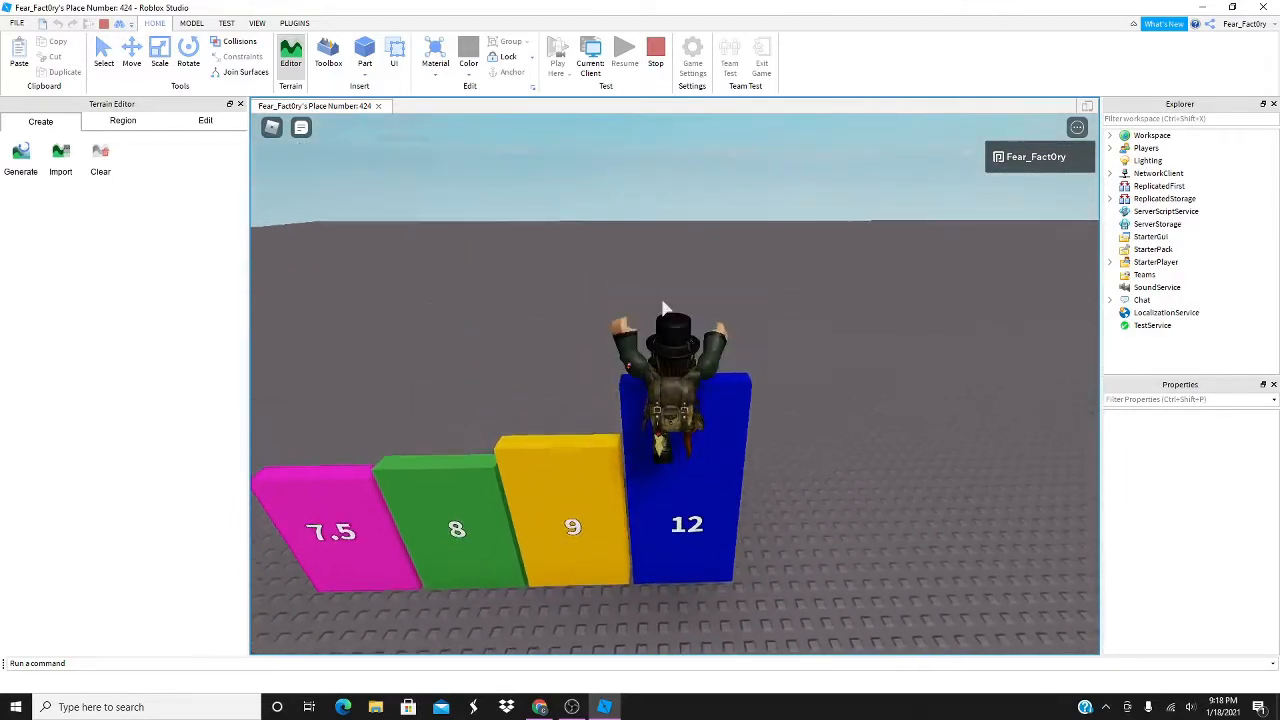
left_click(557, 48)
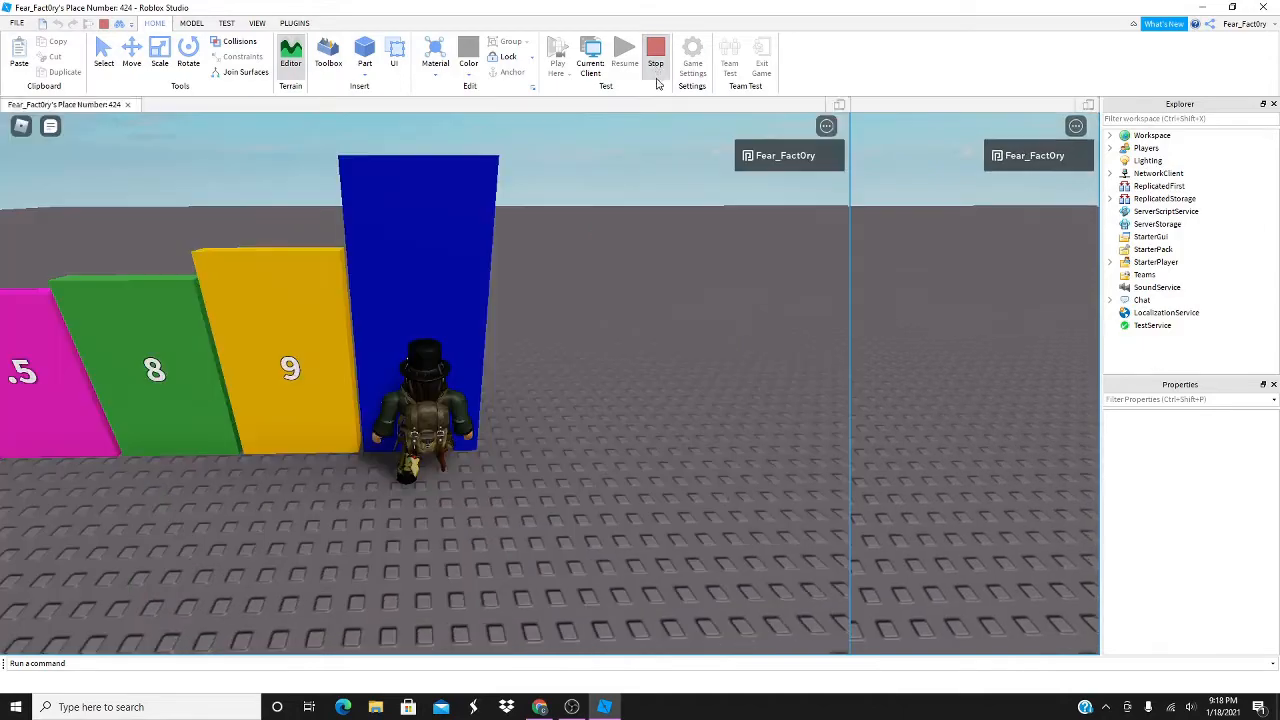
Return to editing and scroll the view over the door frames and grey gap walls
left_click(655, 50)
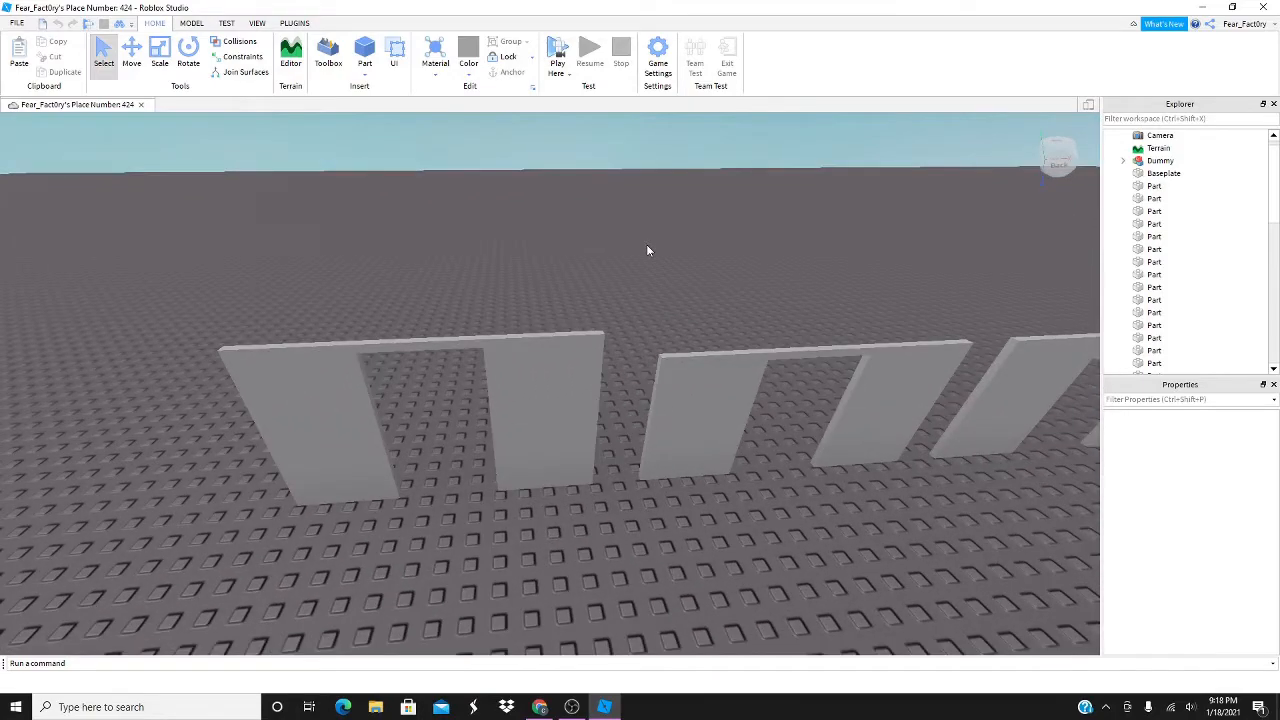
mouse_move(651, 255)
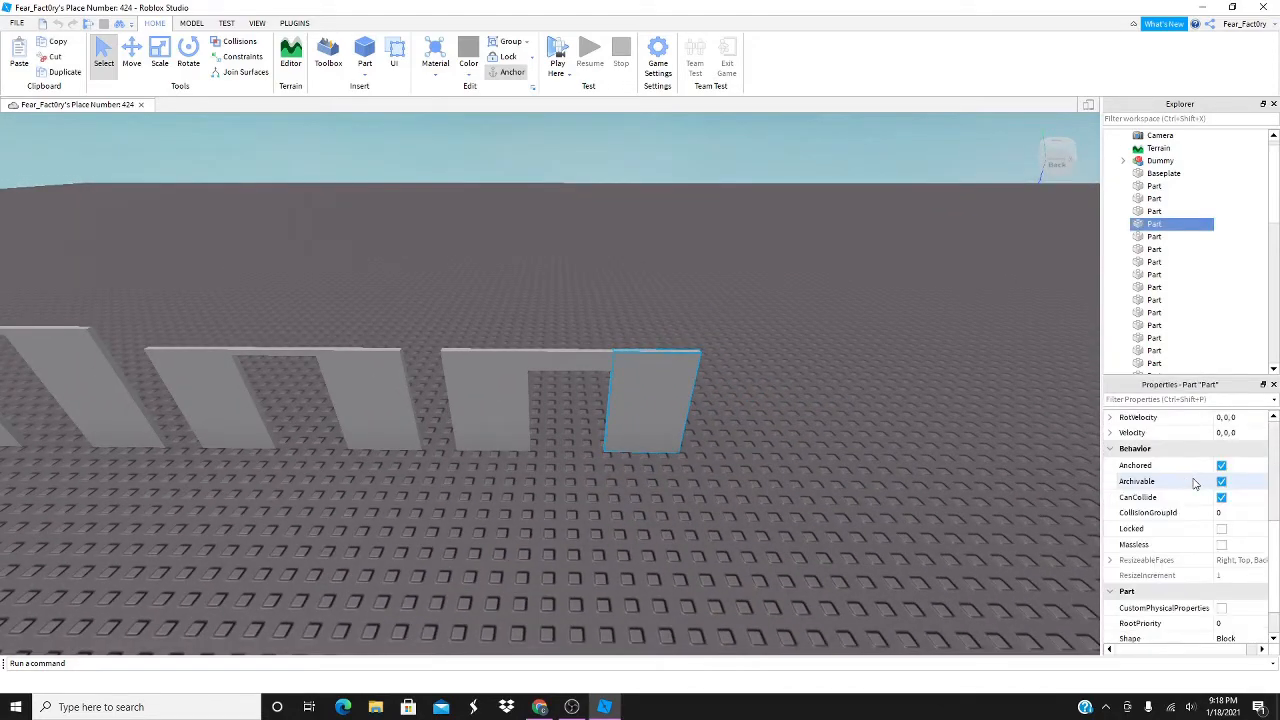
scroll("down", 3)
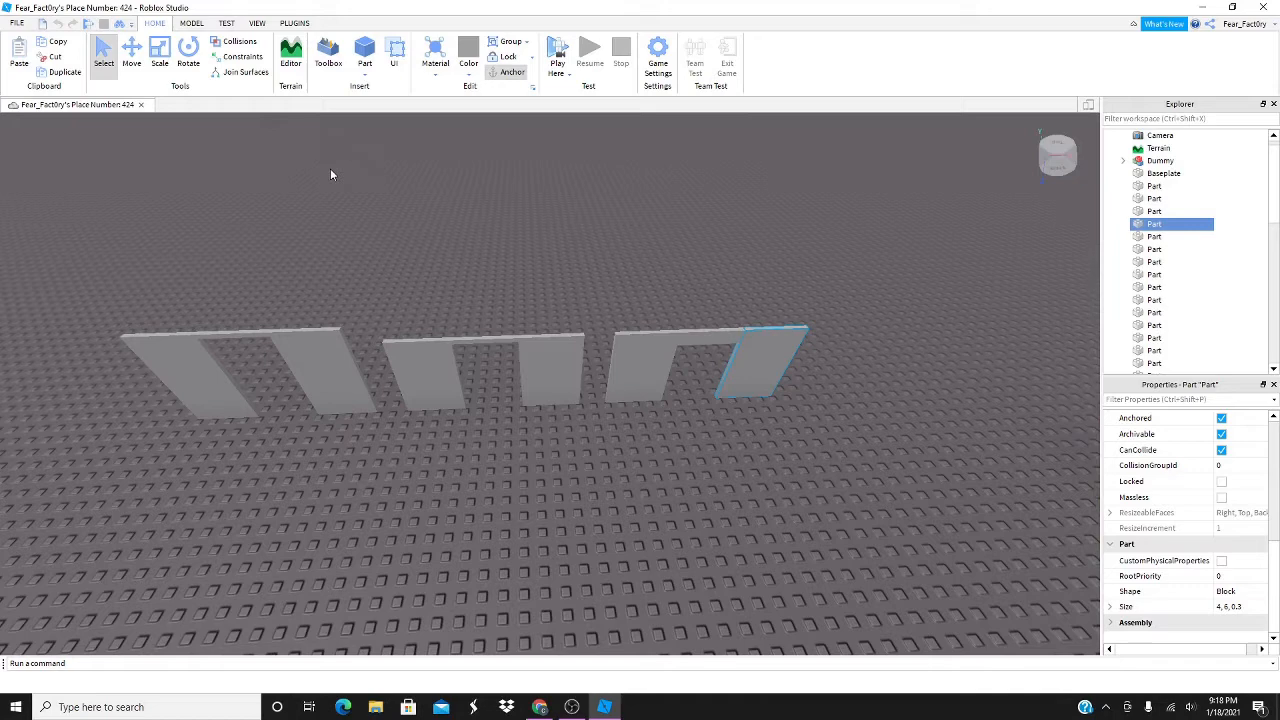
mouse_move(620, 252)
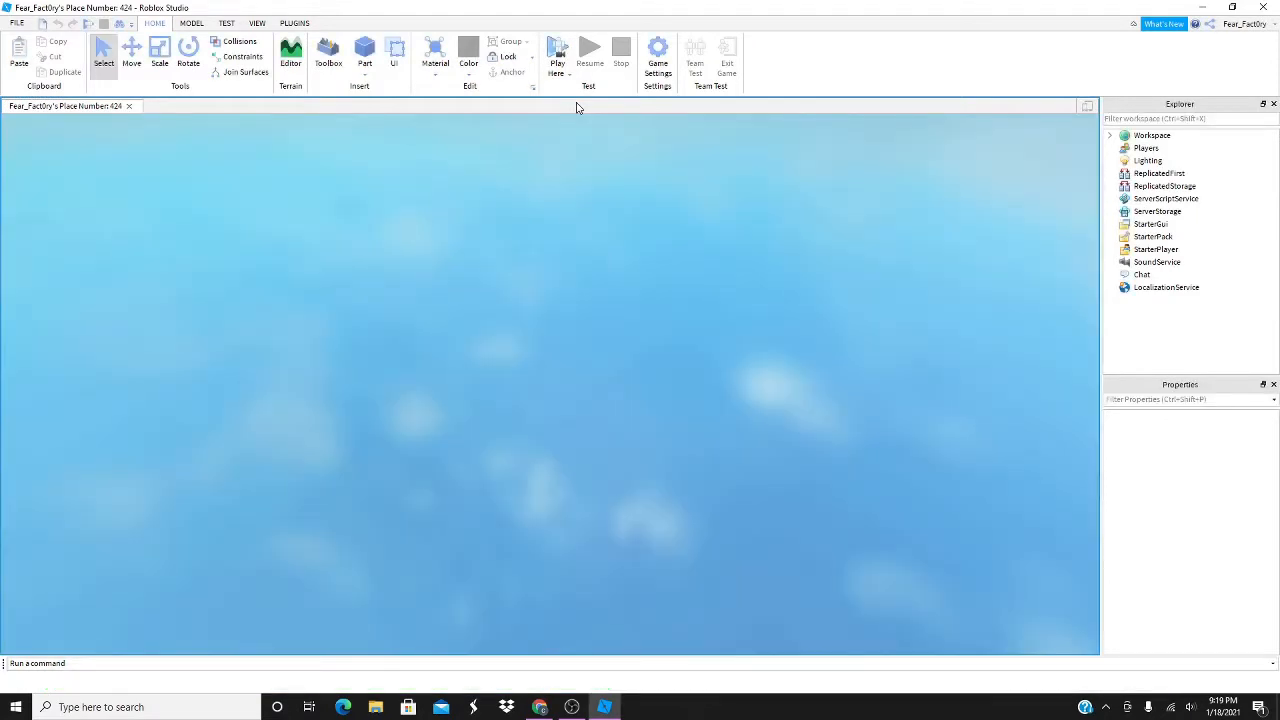
Play-test walking the avatar through a door frame, then return to editing
left_click(557, 50)
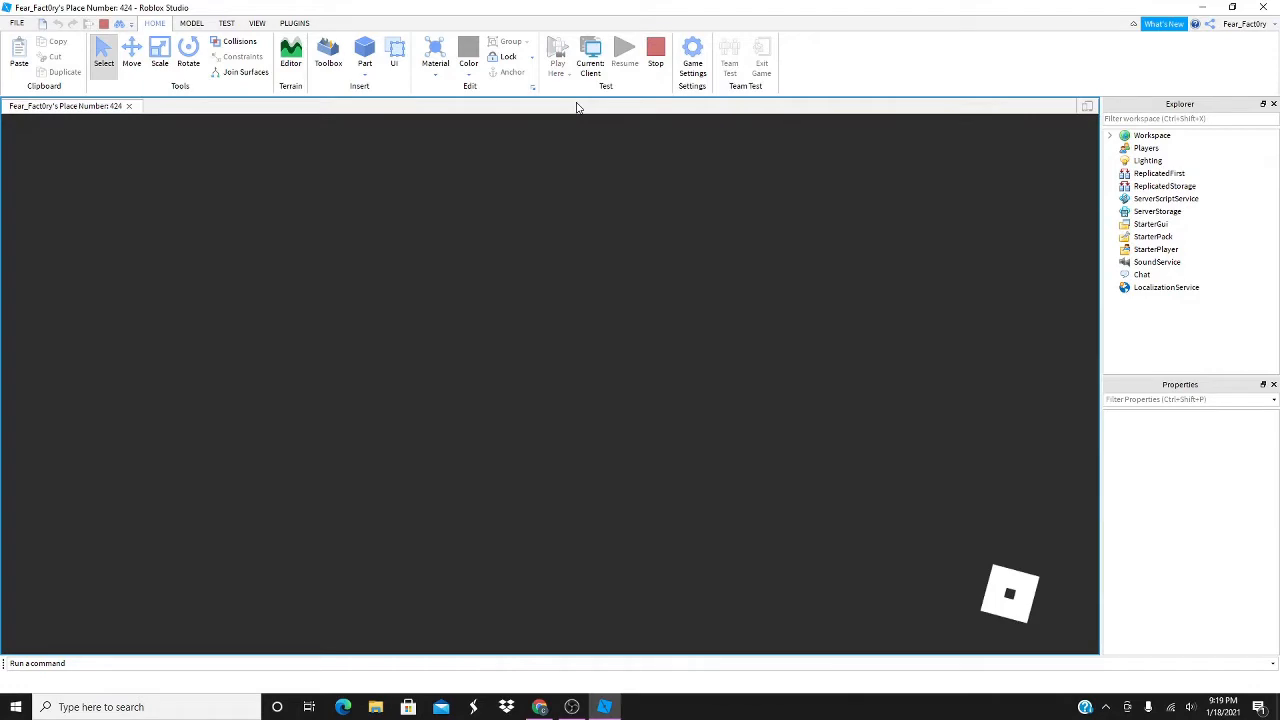
left_click(557, 48)
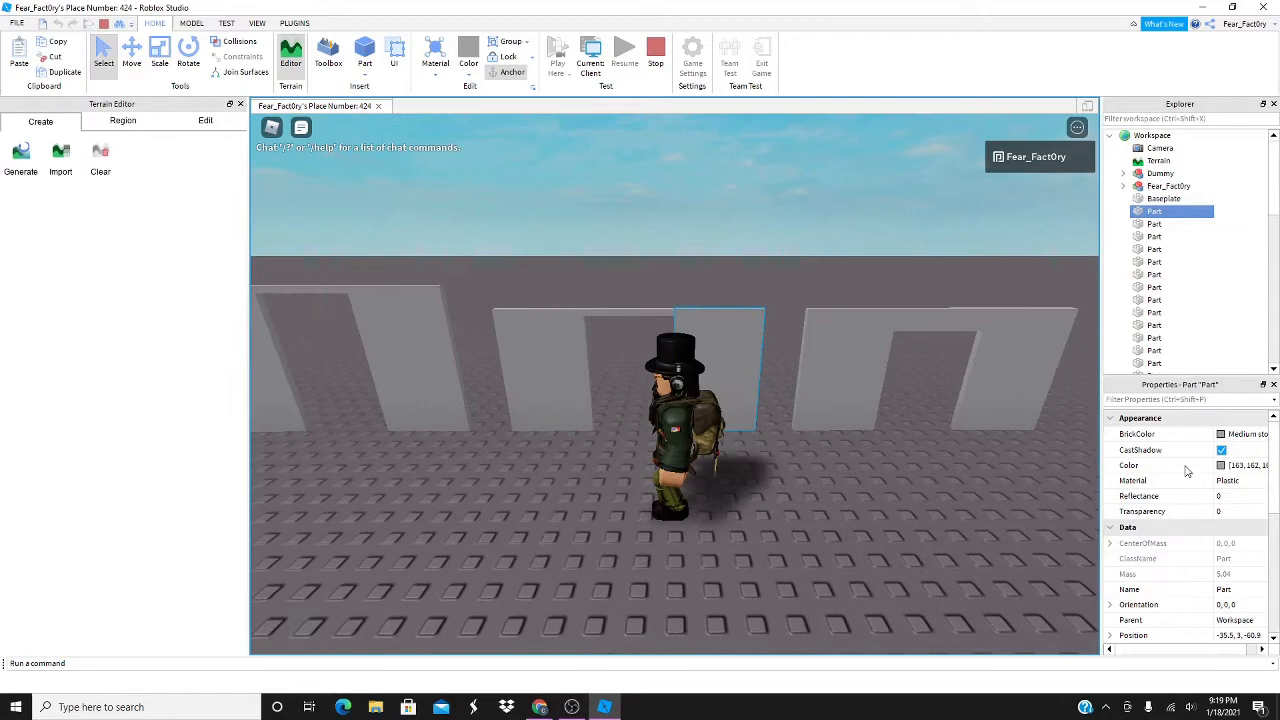
scroll("down", 3)
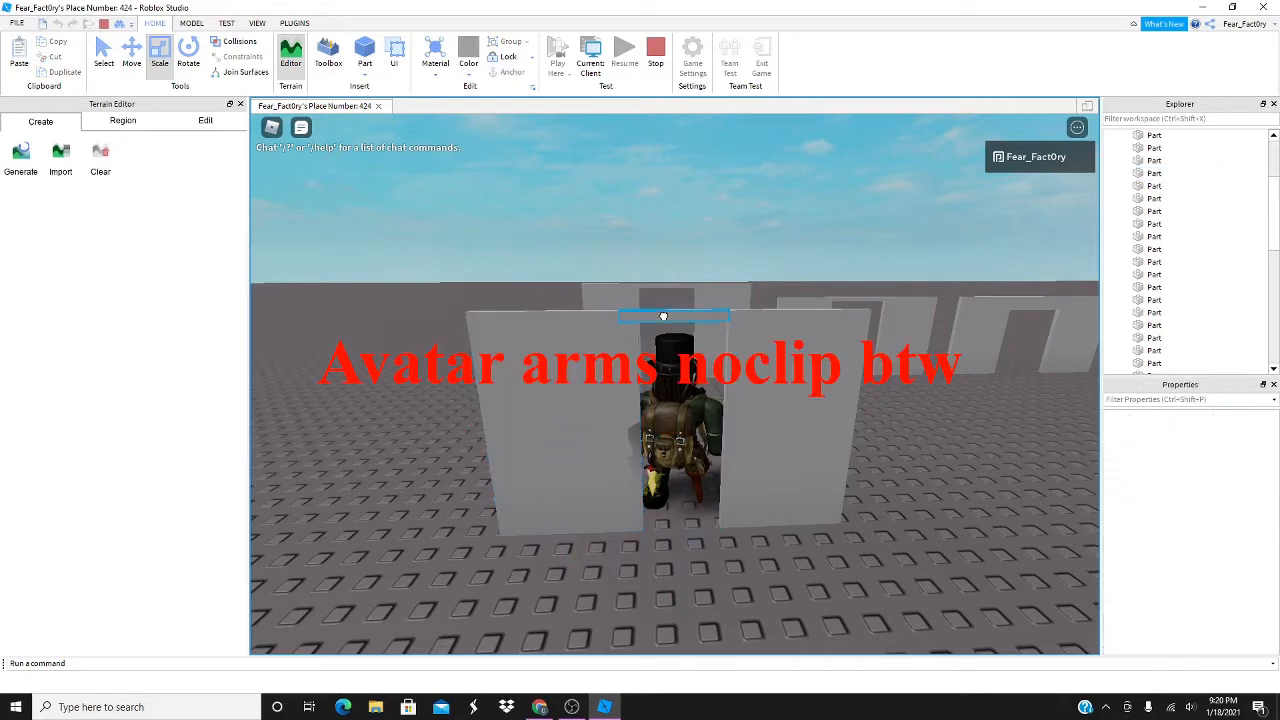
left_click(685, 315)
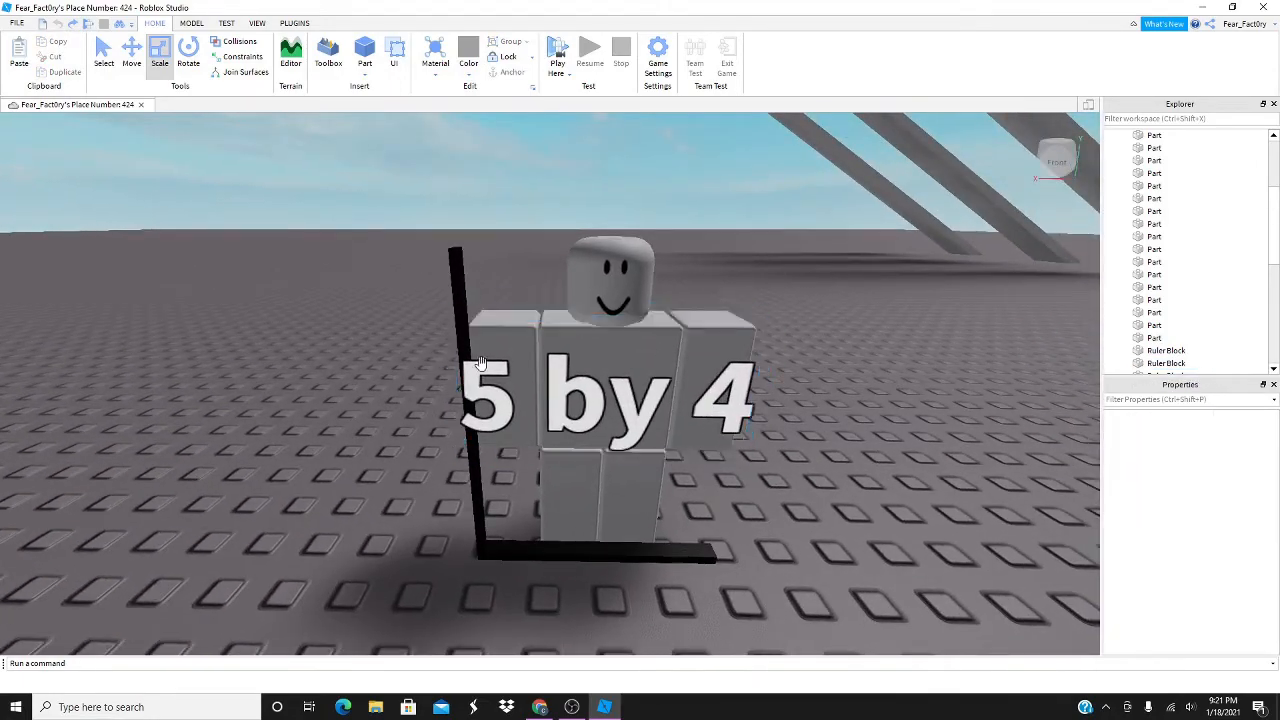
Select the Dummy model beside the 5-by-4 ruler to show its bounding box
left_click(597, 300)
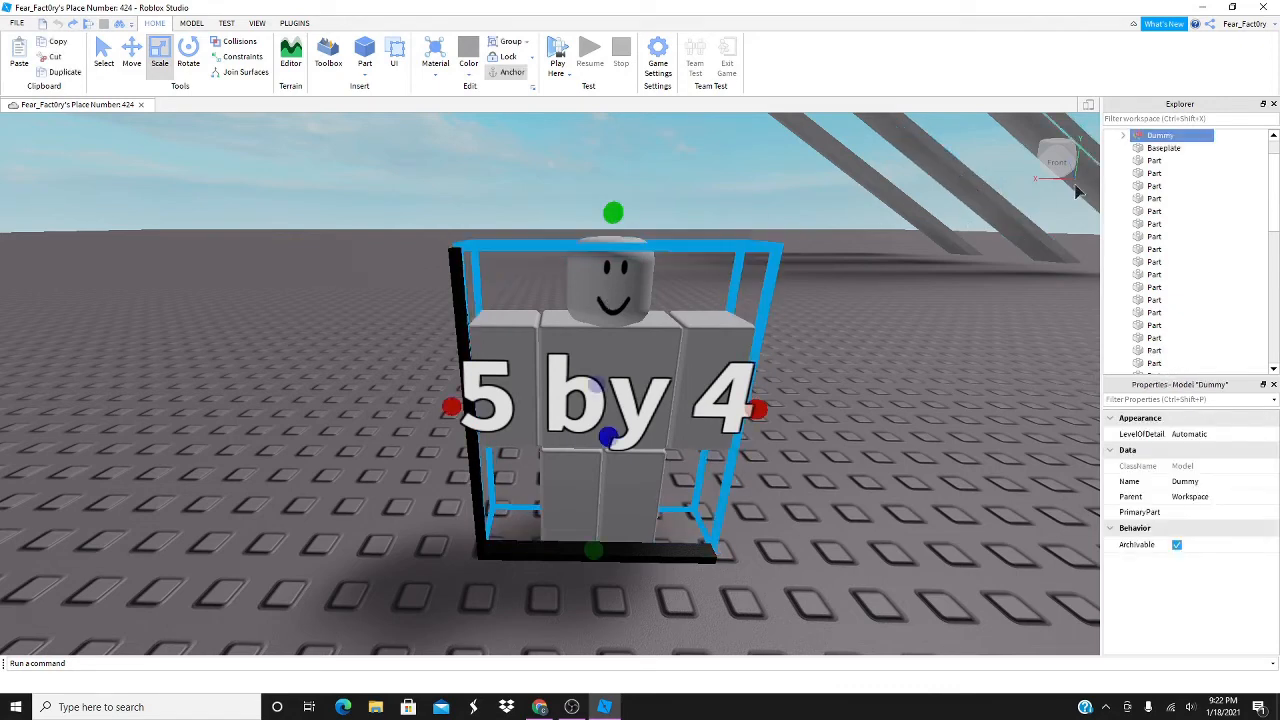
Expand Dummy in Explorer and read the RightLeg, Torso and Head (2, 1, 1) sizes
left_click(1124, 135)
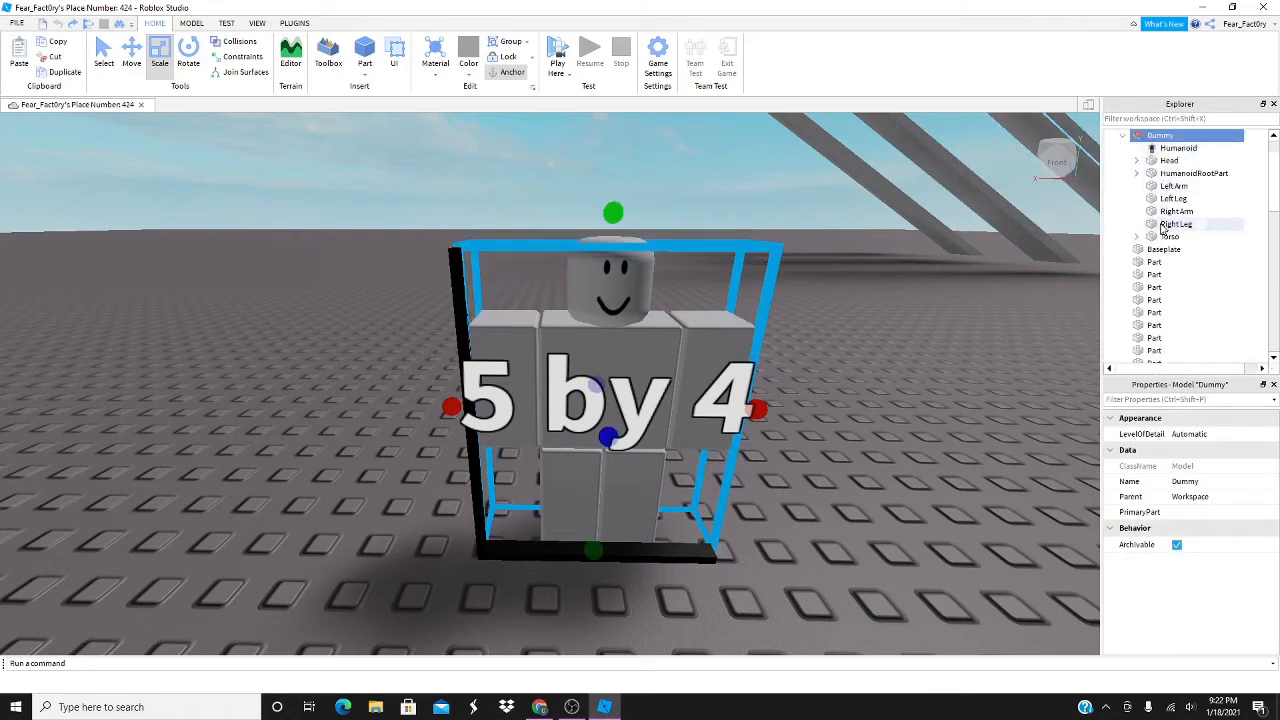
left_click(1174, 223)
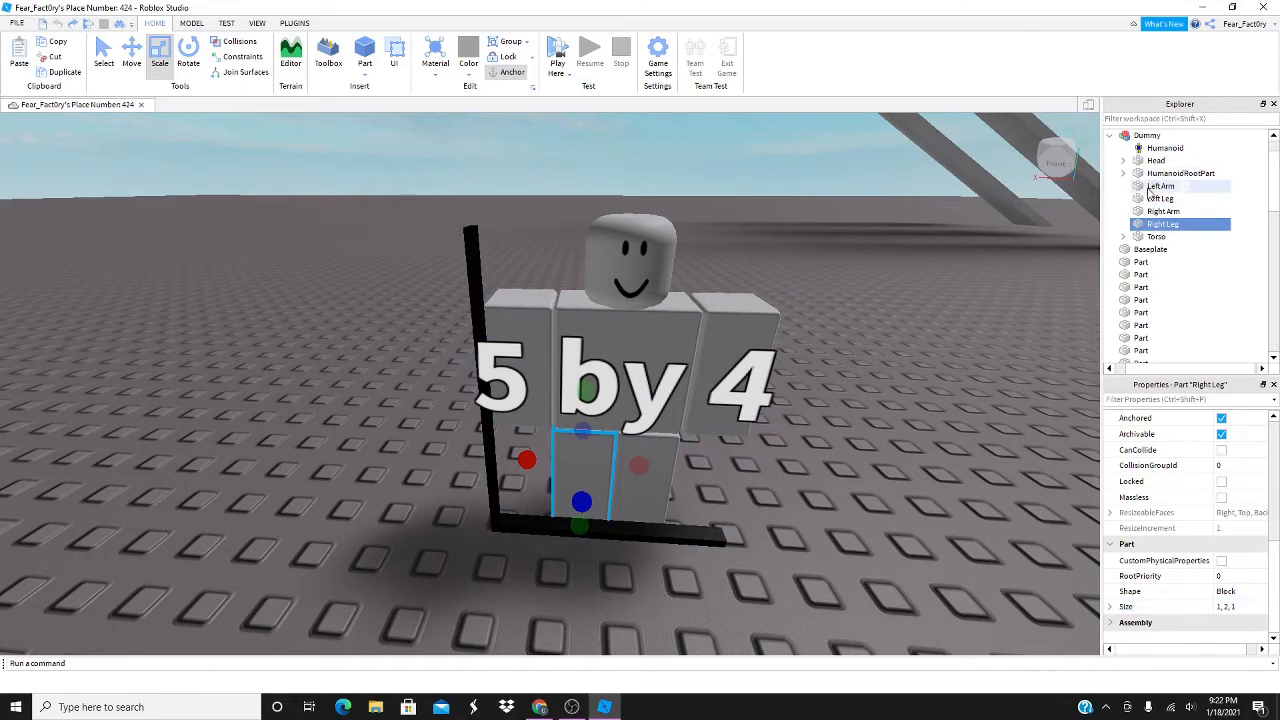
left_click(1156, 236)
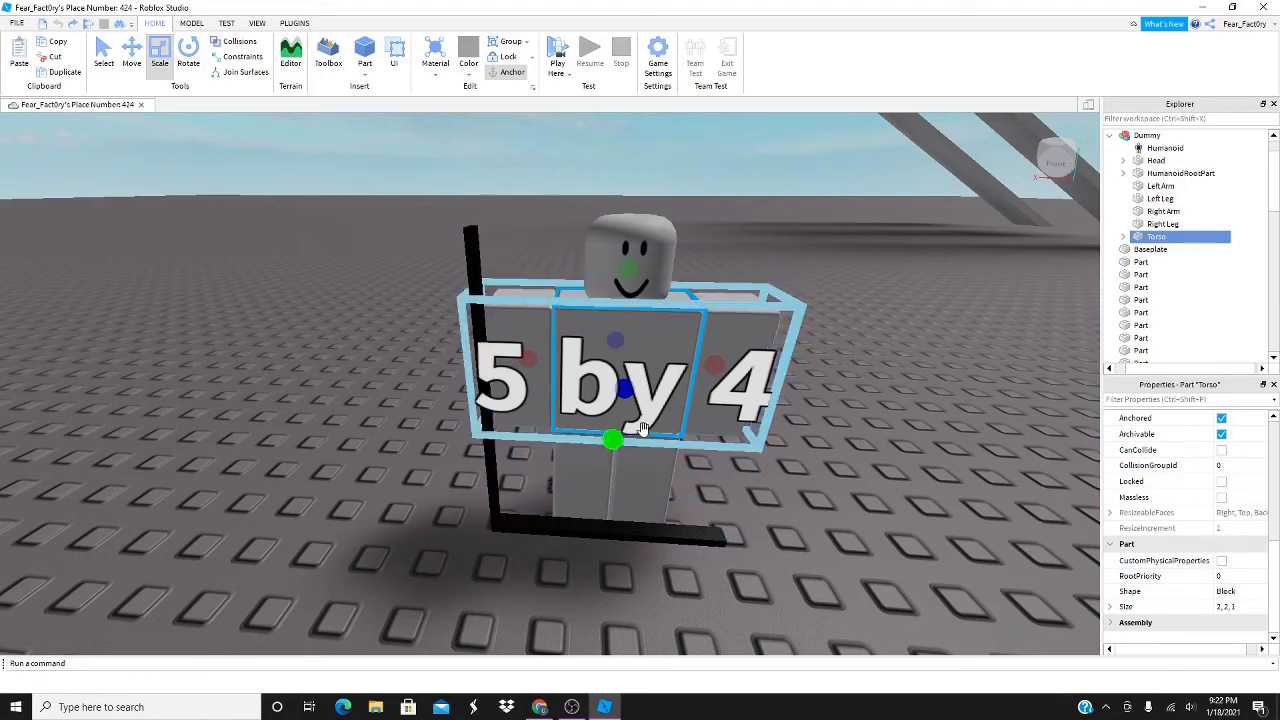
left_click(1156, 160)
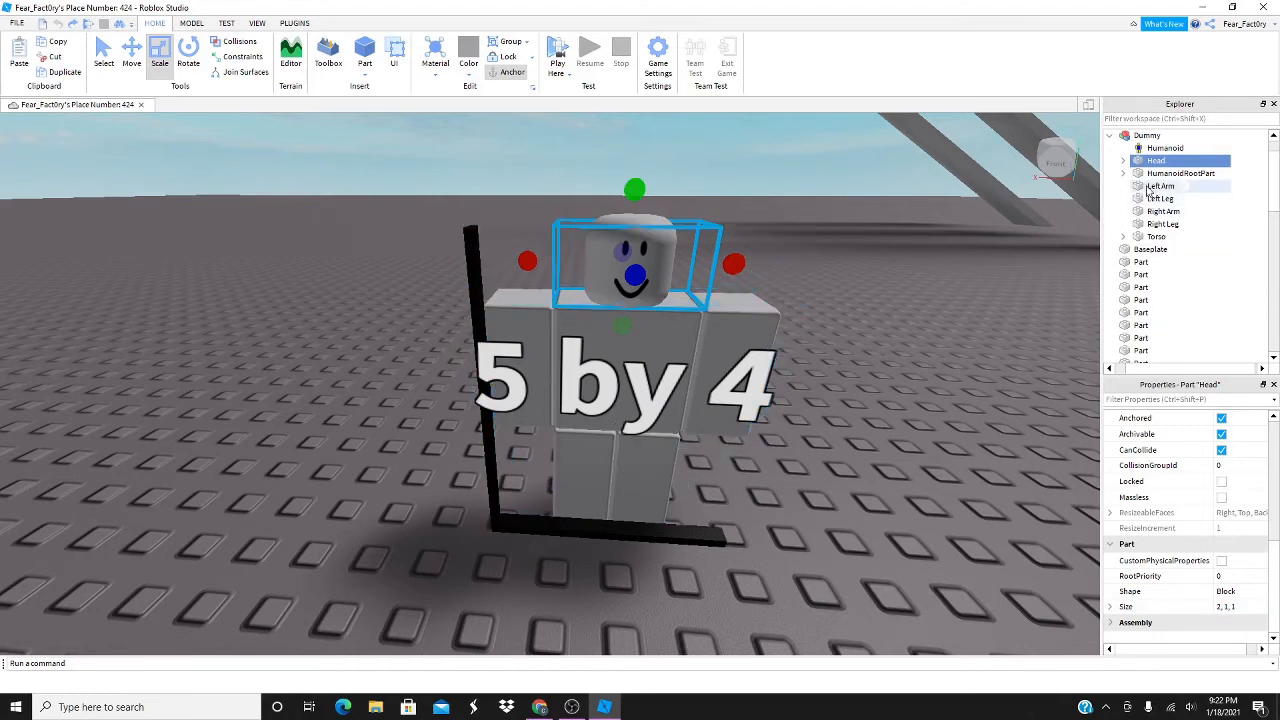
Read the arm and left-leg sizes (1, 2, 1) and HumanoidRootPart size (2, 2, 1)
left_click(1163, 211)
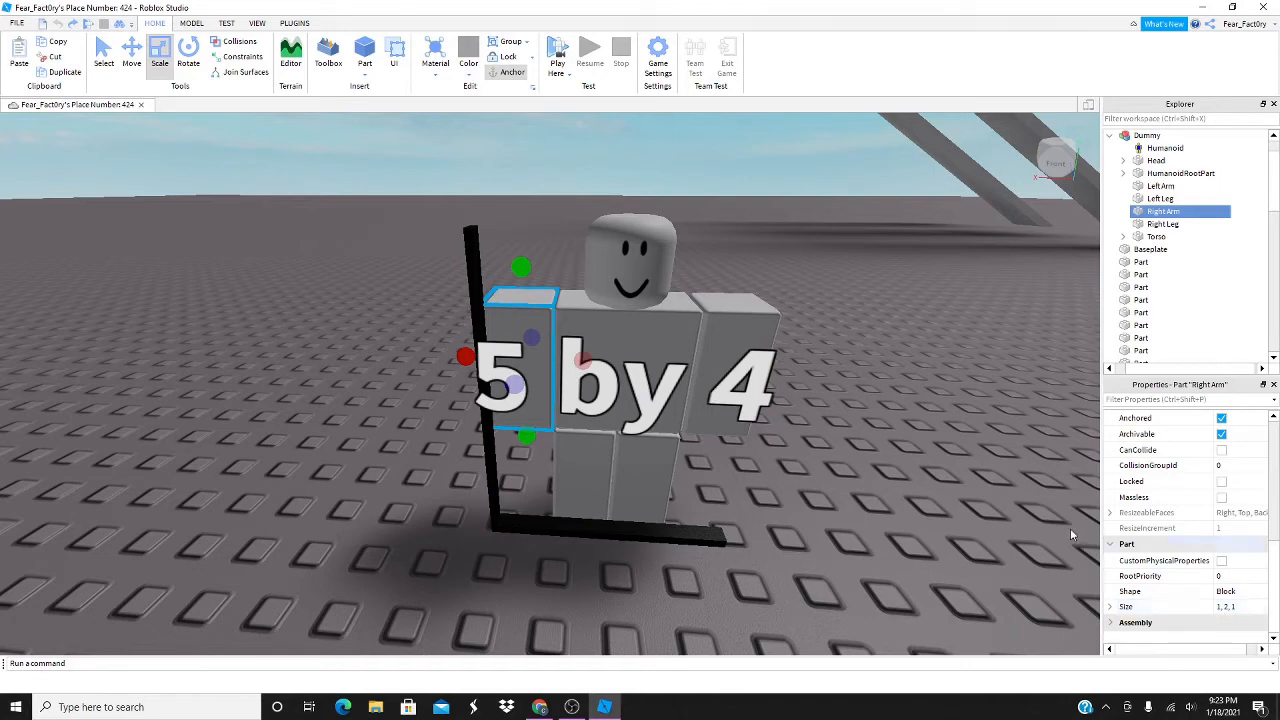
mouse_move(1020, 183)
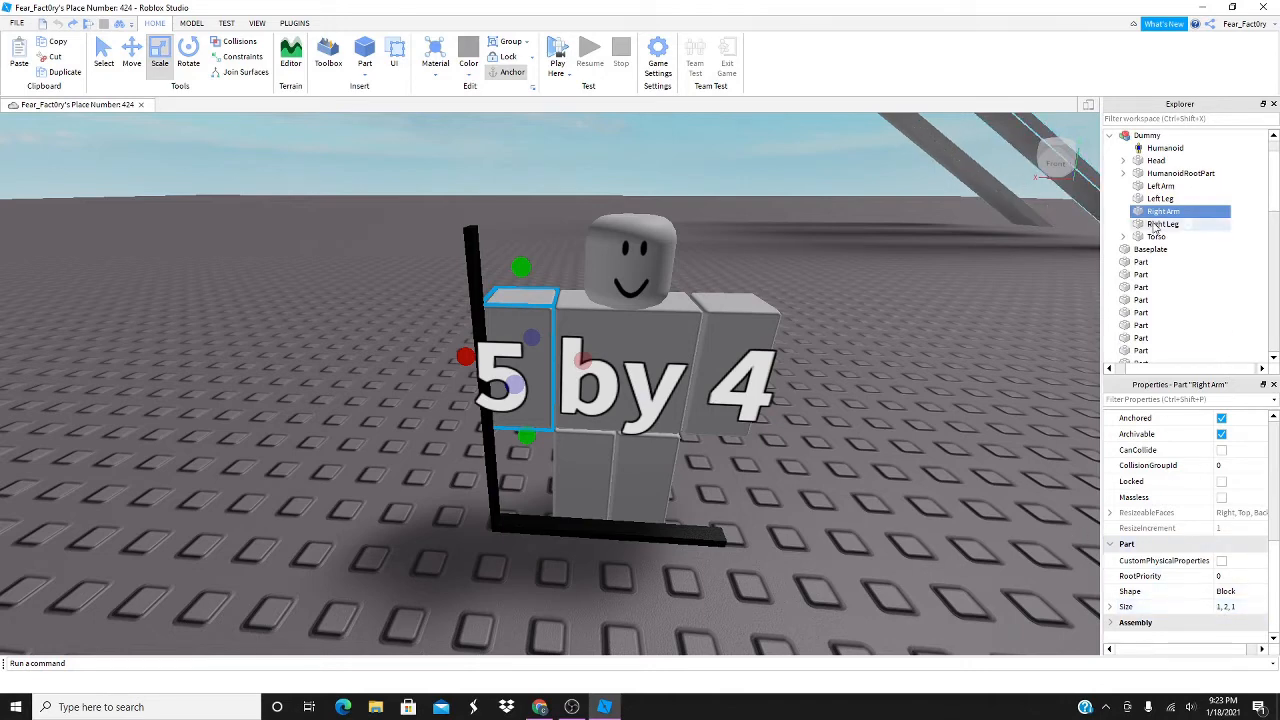
left_click(1161, 198)
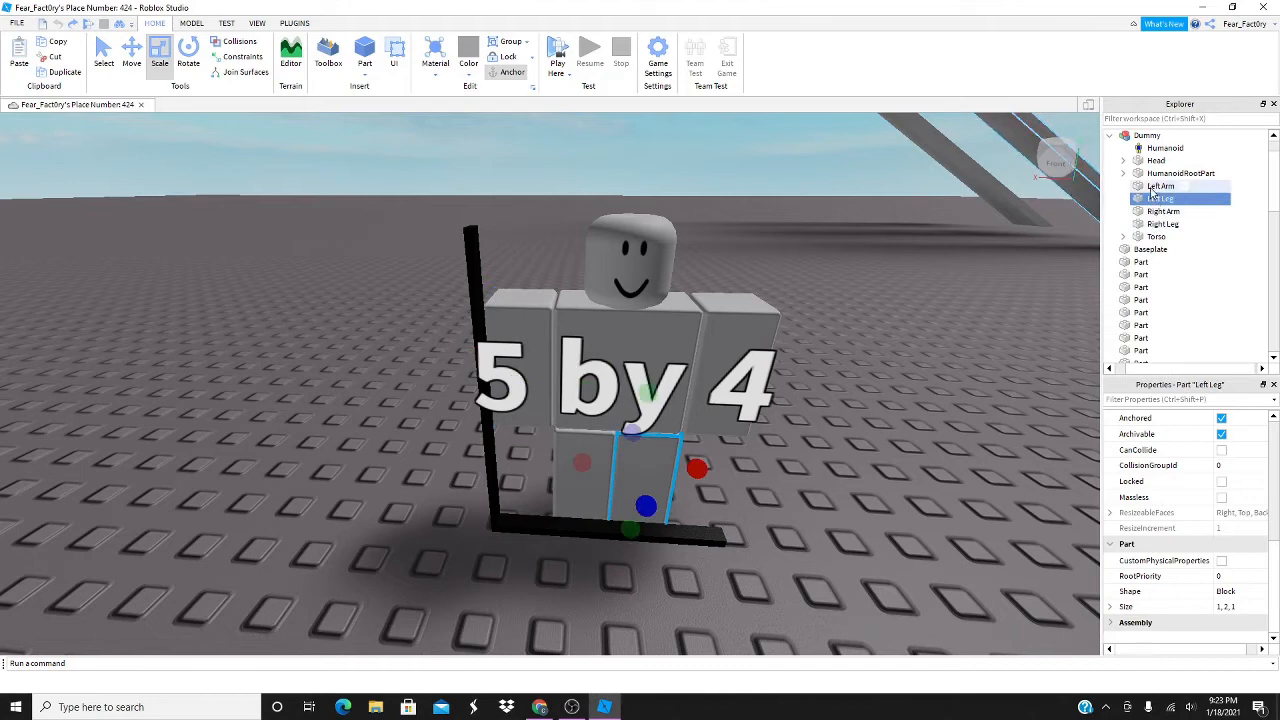
left_click(1160, 185)
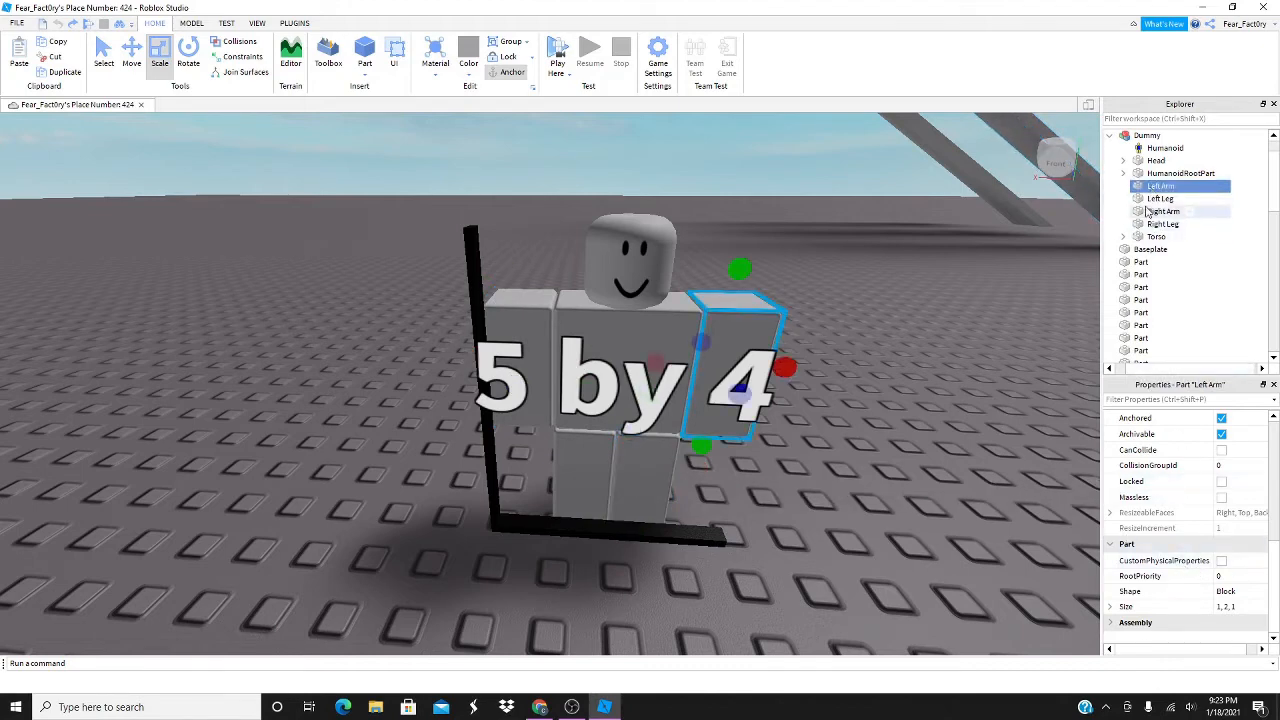
left_click(1160, 198)
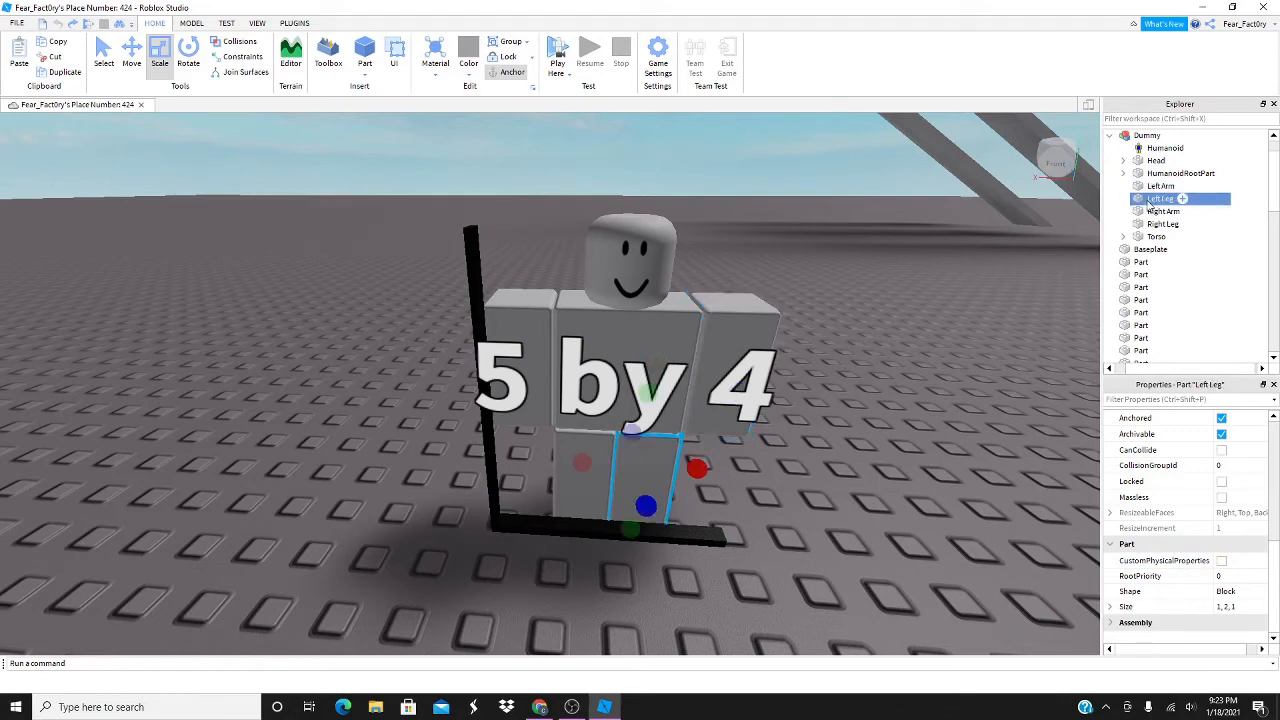
left_click(1180, 173)
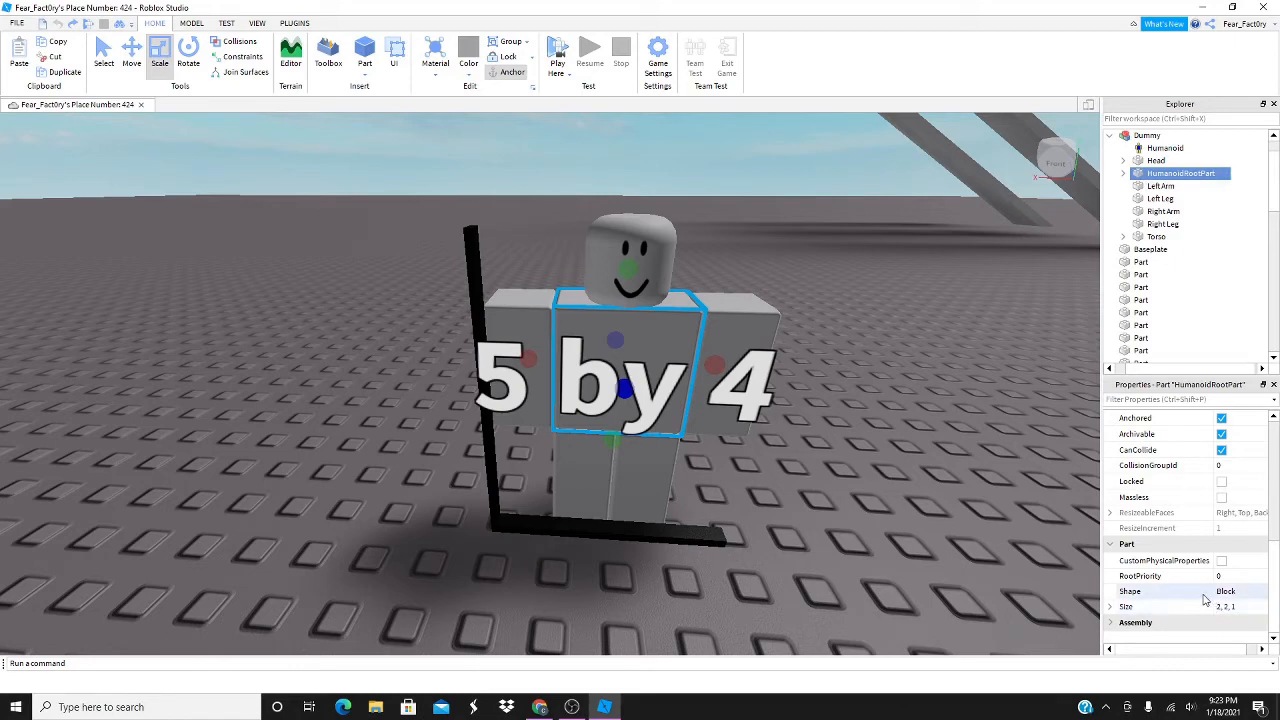
mouse_move(1200, 598)
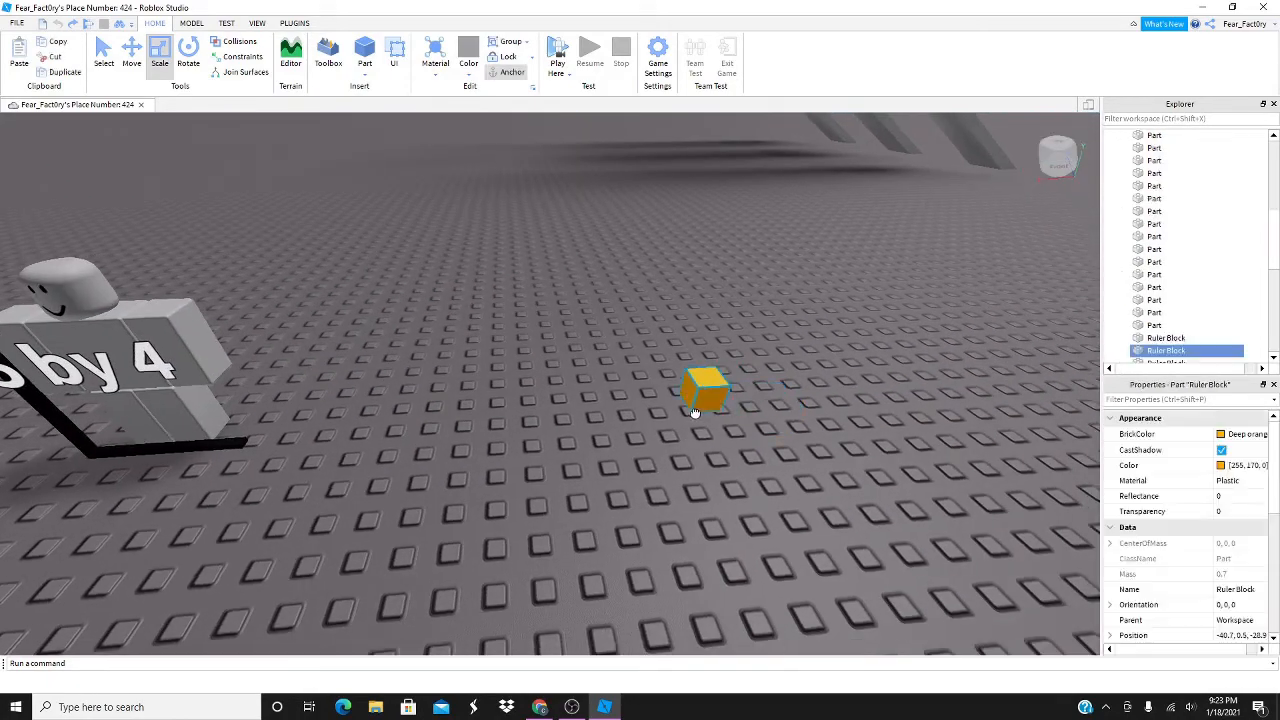
Move the camera back from the Dummy to the door-gap walls and orange ruler block
left_click_drag(705, 390, 710, 430)
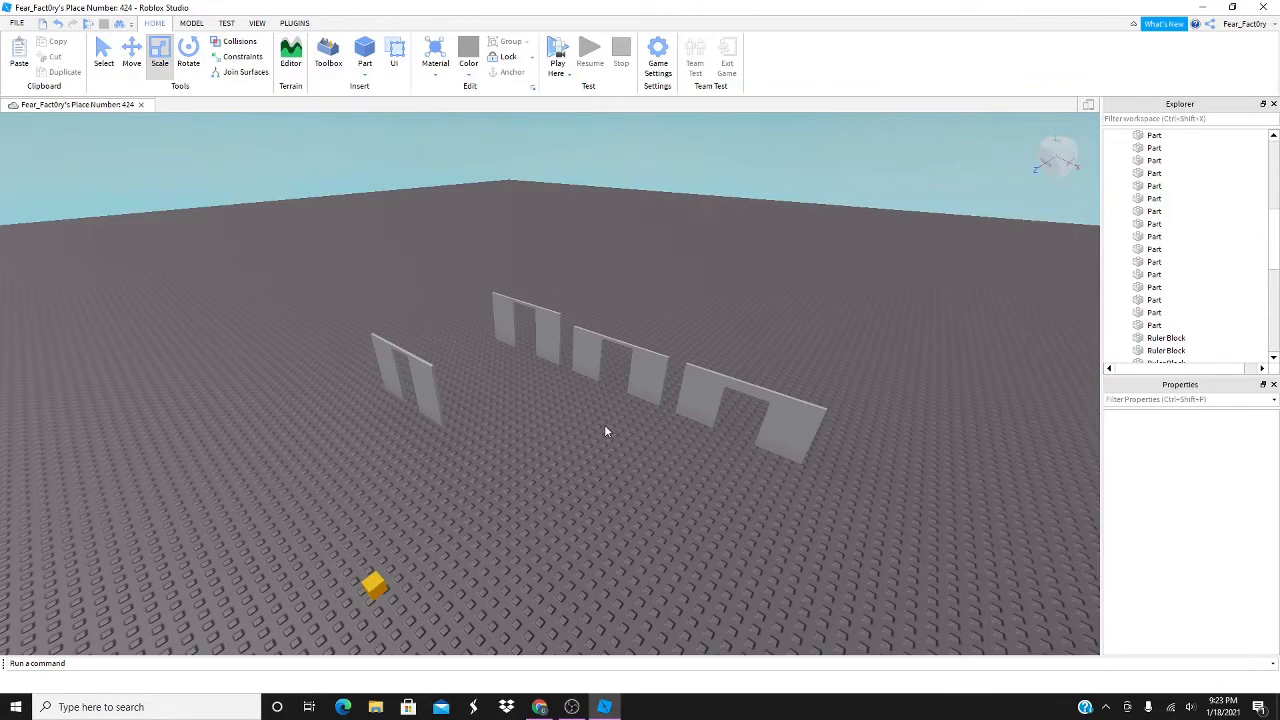
mouse_move(591, 447)
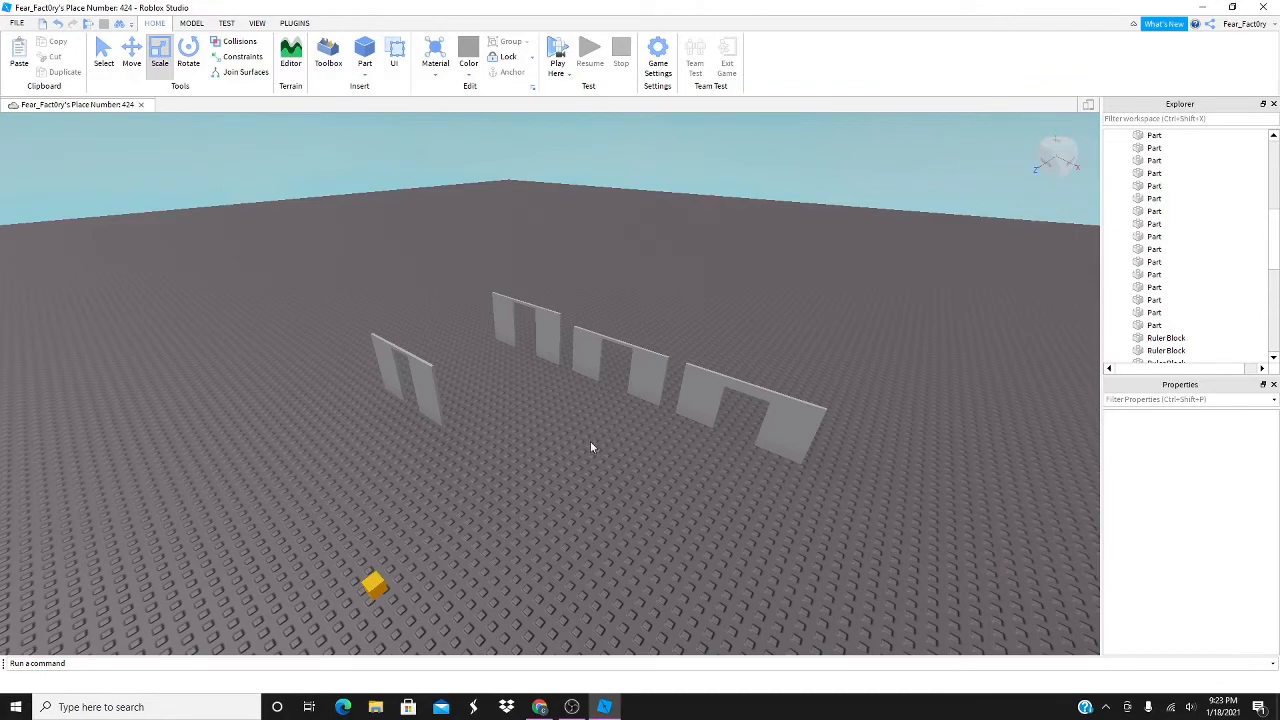